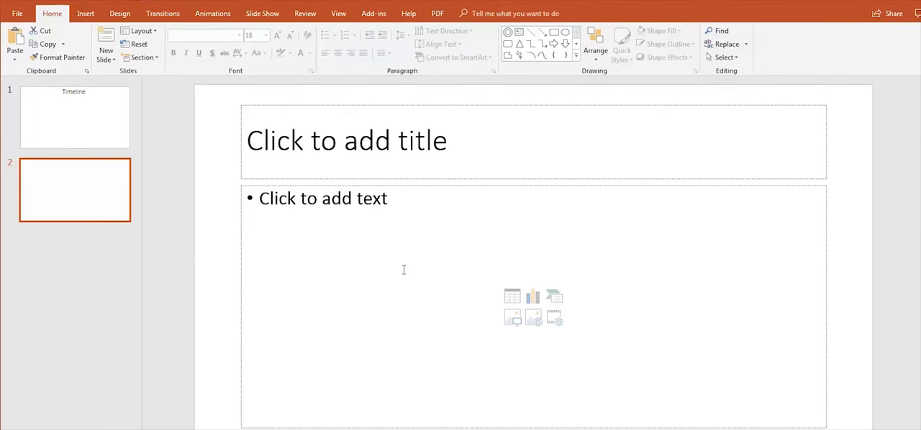
# Return to the Timeline title slide and pick a line from the Insert shapes gallery.
pyautogui.click(74, 116)
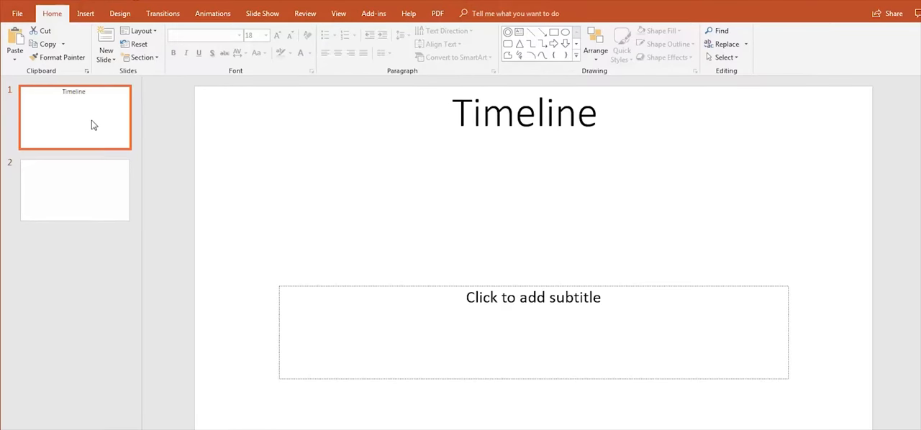
pyautogui.click(85, 13)
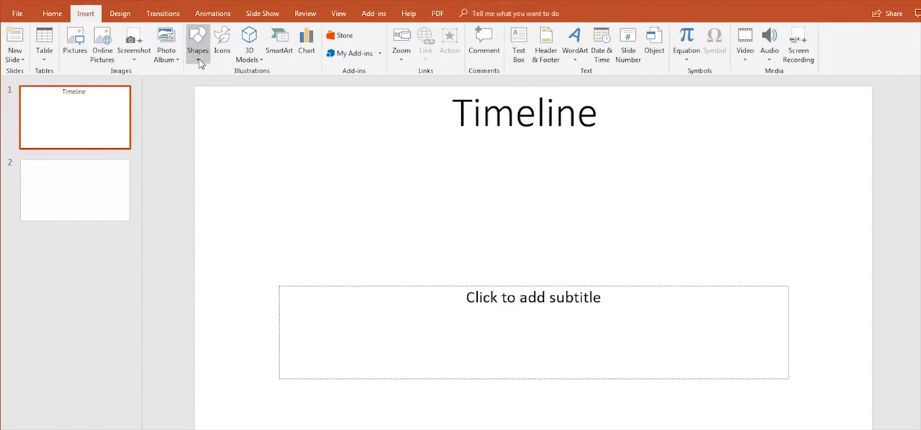
pyautogui.click(198, 43)
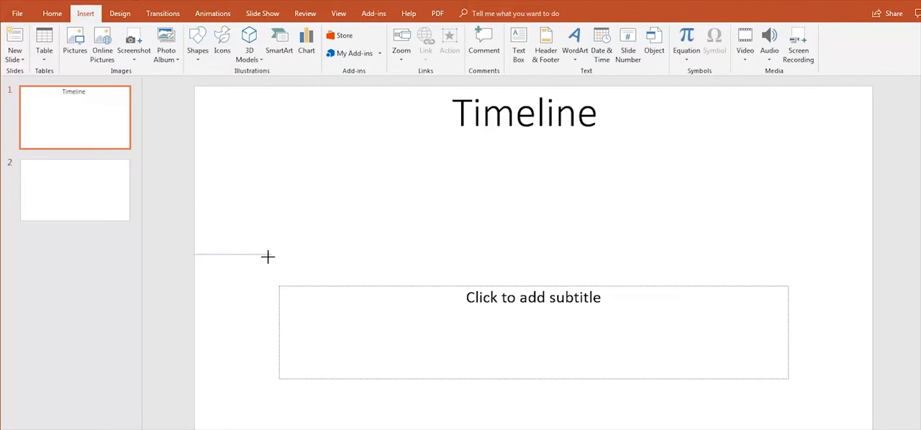
# Draw a 1.5-inch horizontal line in from the slide's left edge.
pyautogui.moveTo(194, 254); pyautogui.dragTo(271, 254)
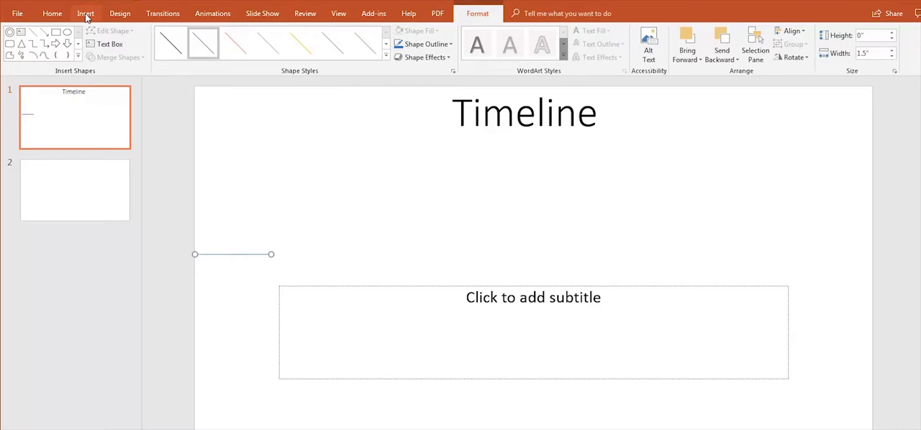
pyautogui.click(85, 13)
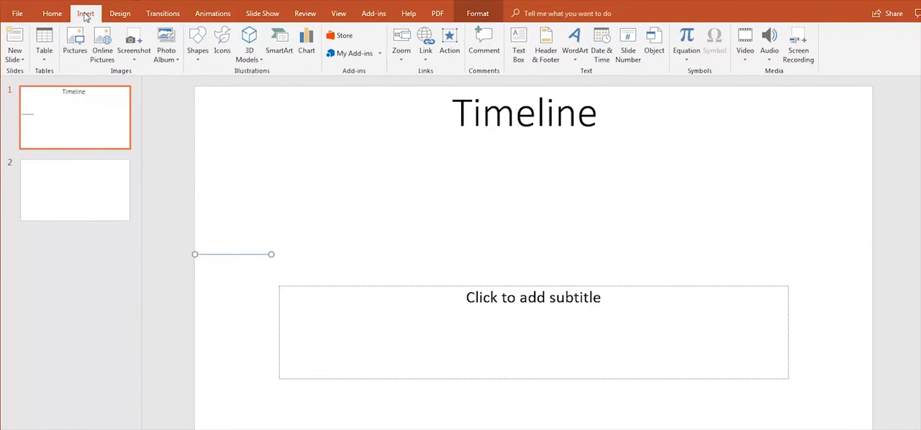
pyautogui.moveTo(198, 43)
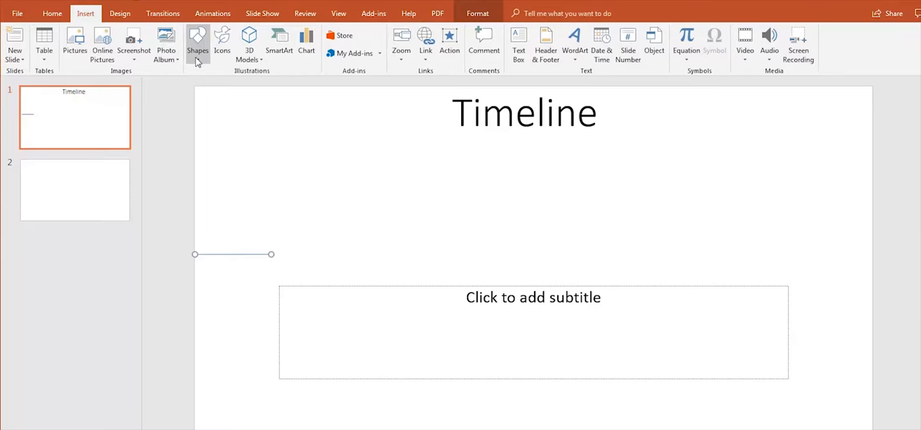
# Cap the line's right end with a blue dot inside a larger no-fill outlined circle.
pyautogui.click(197, 43)
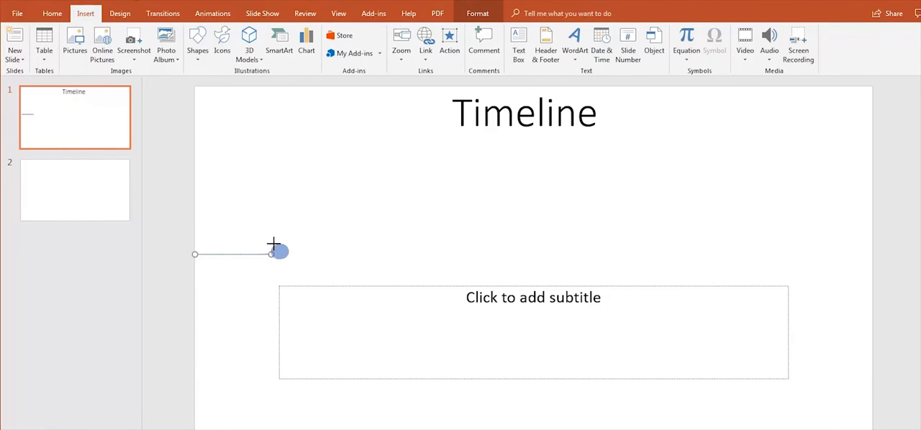
pyautogui.click(197, 43)
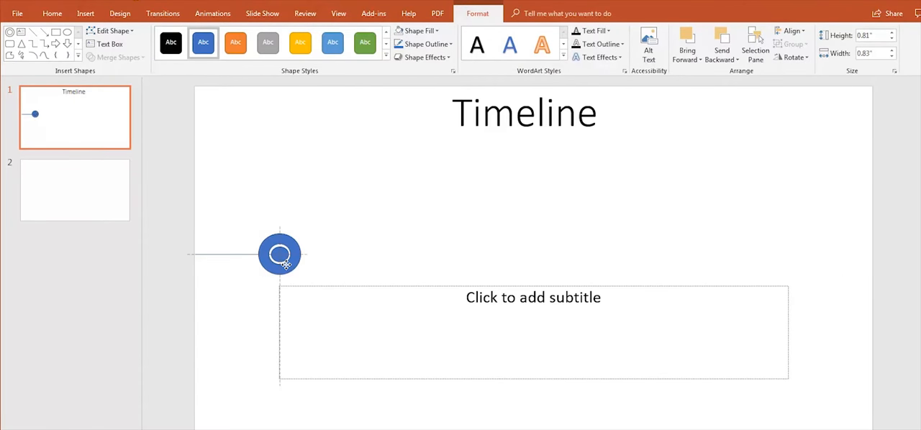
pyautogui.click(280, 254)
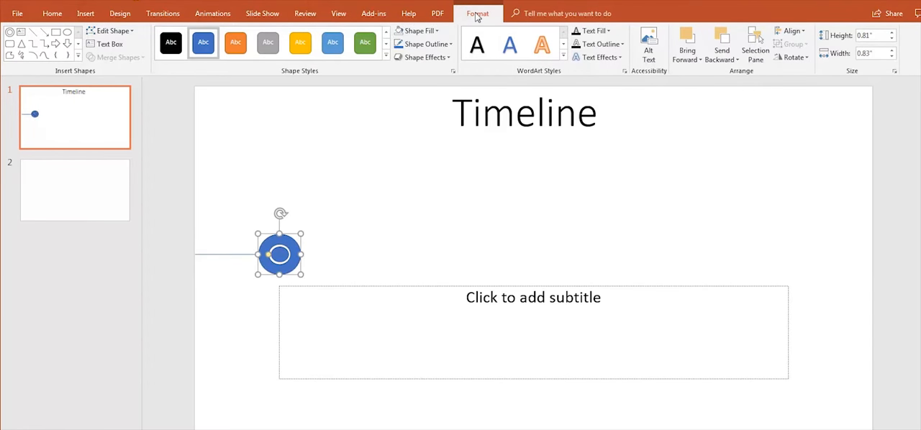
pyautogui.click(416, 30)
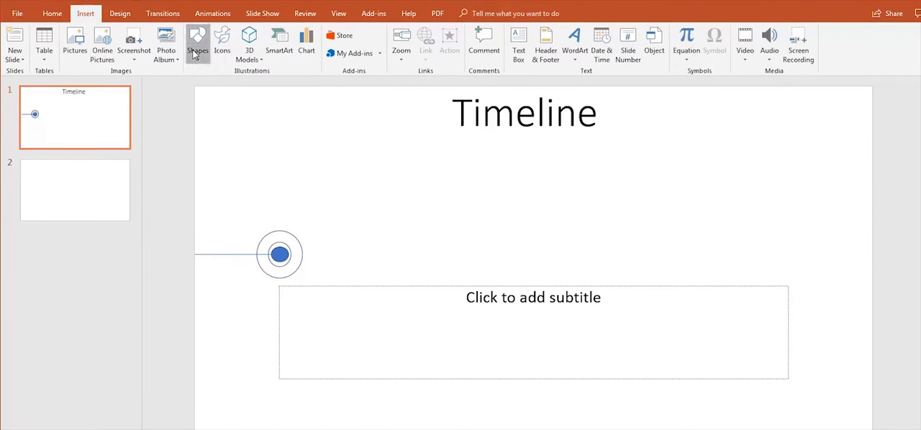
# Add colored ring markers and dated boxes labeled Open Store 1 to Open Store 4.
pyautogui.click(197, 43)
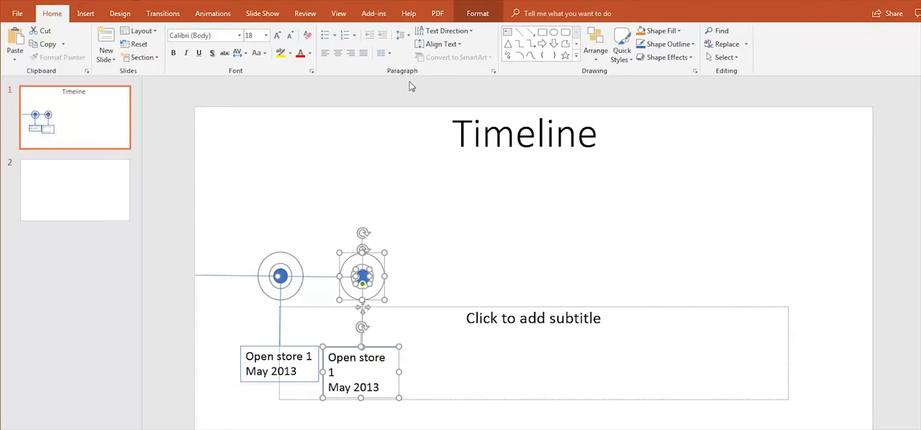
pyautogui.write('2')
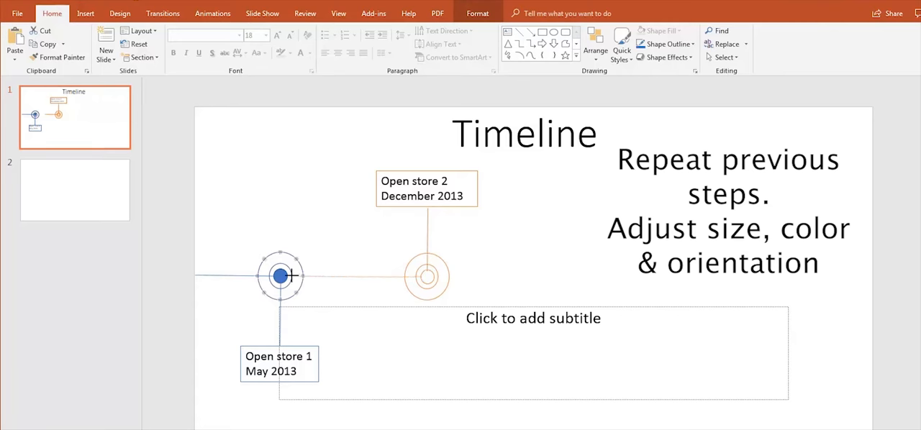
pyautogui.click(212, 13)
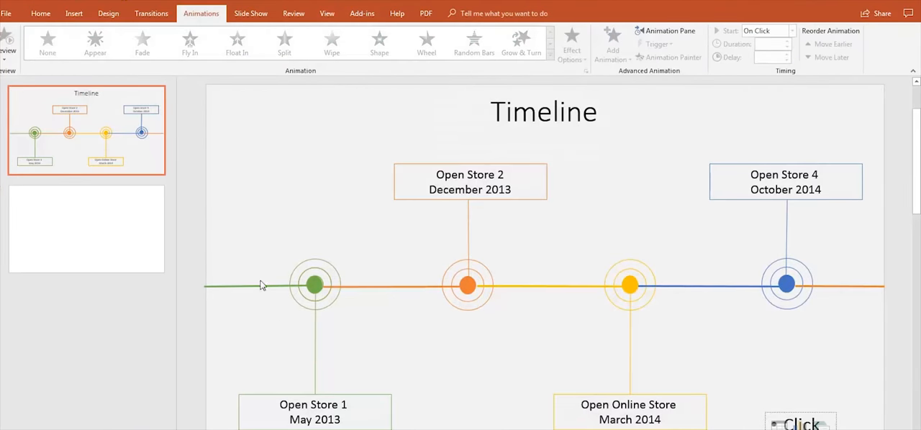
# Apply a Wipe entrance to the green left line section, starting After Previous.
pyautogui.click(259, 287)
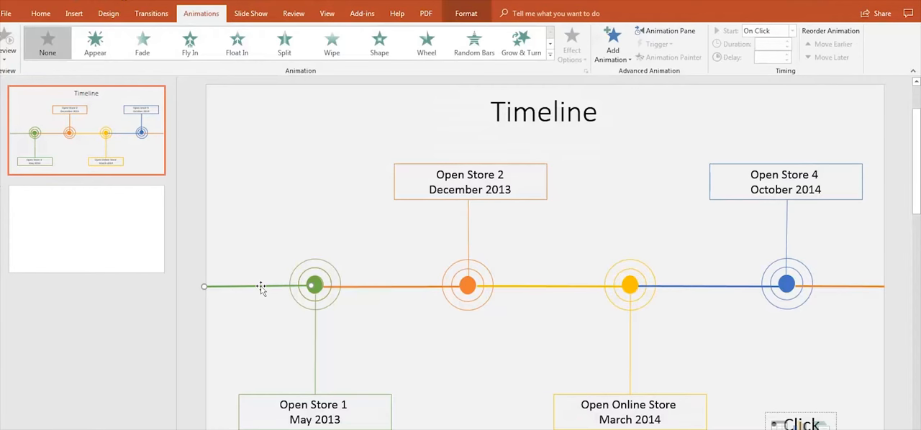
pyautogui.moveTo(189, 43)
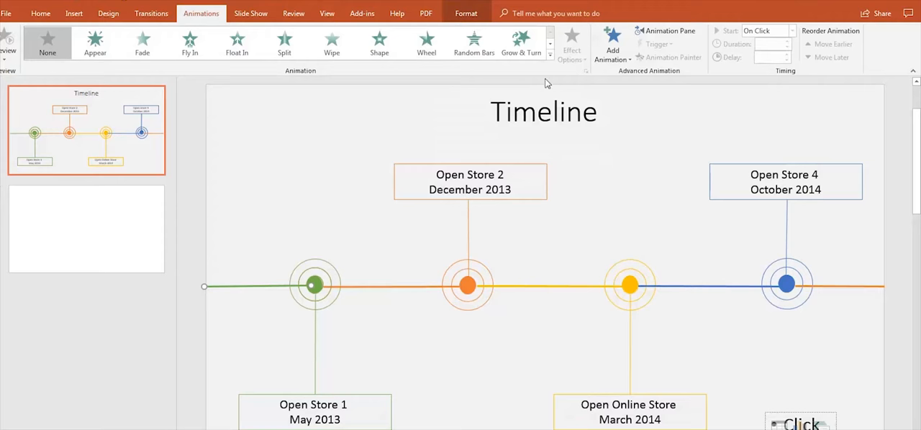
pyautogui.click(613, 46)
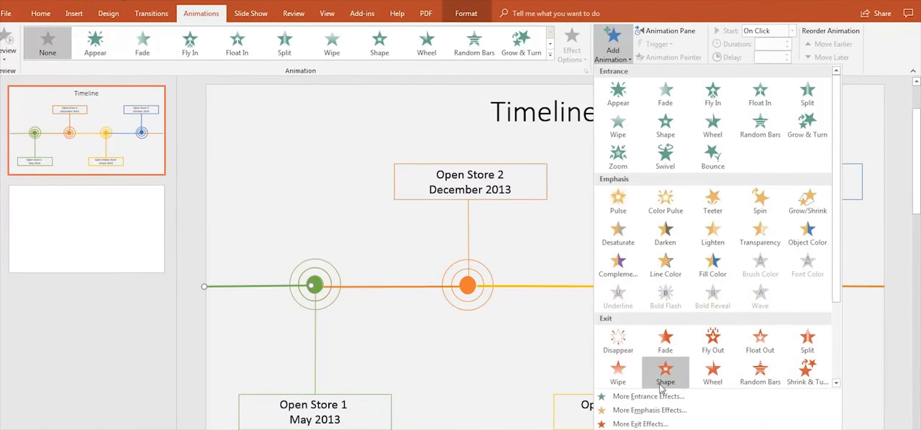
pyautogui.moveTo(648, 189)
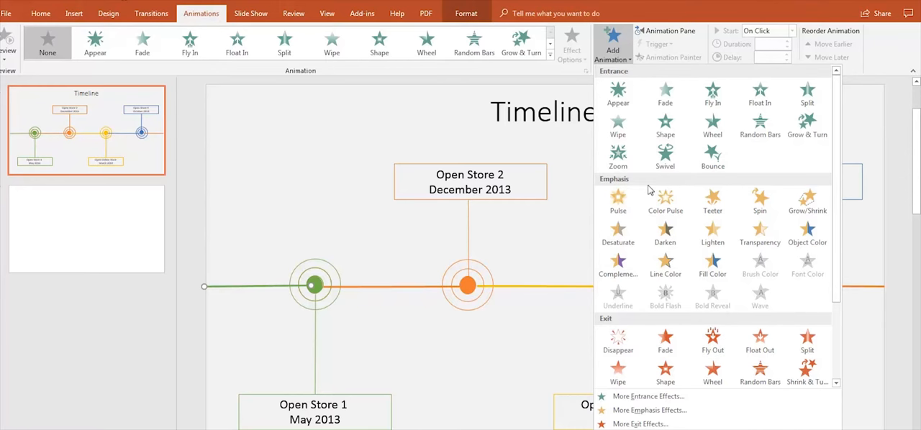
pyautogui.click(618, 125)
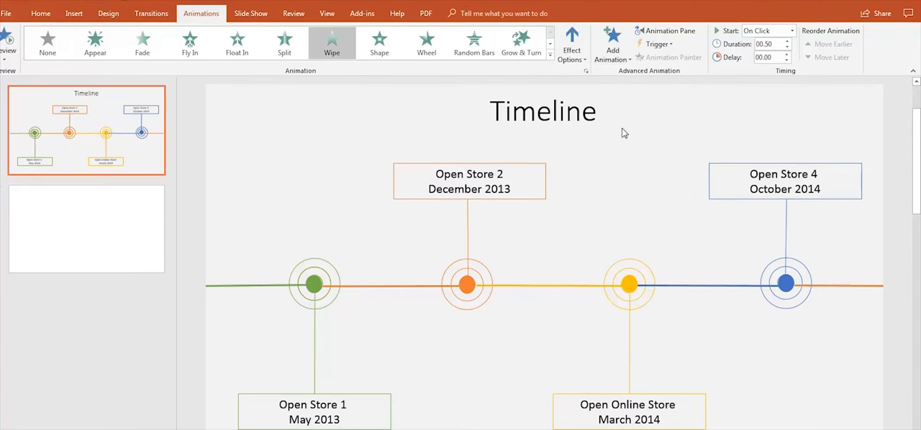
pyautogui.click(313, 283)
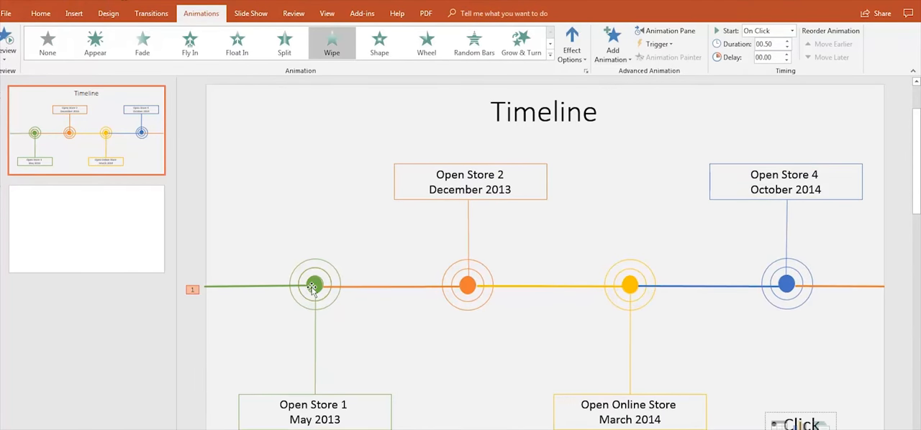
pyautogui.click(314, 284)
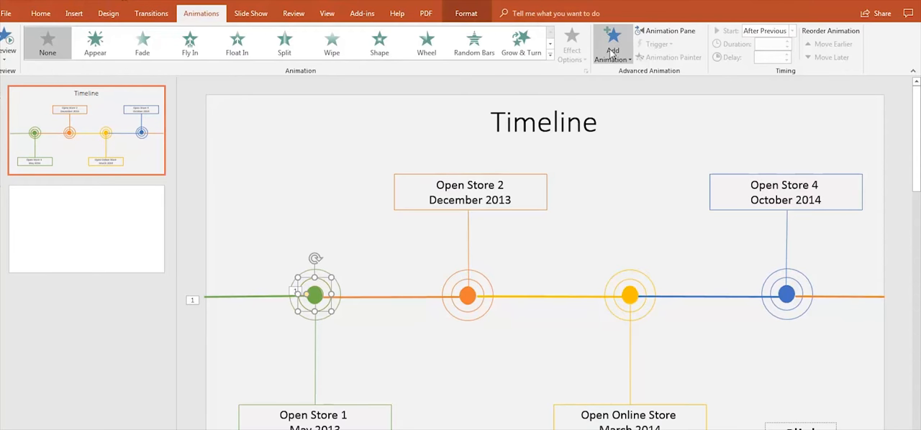
pyautogui.moveTo(613, 49)
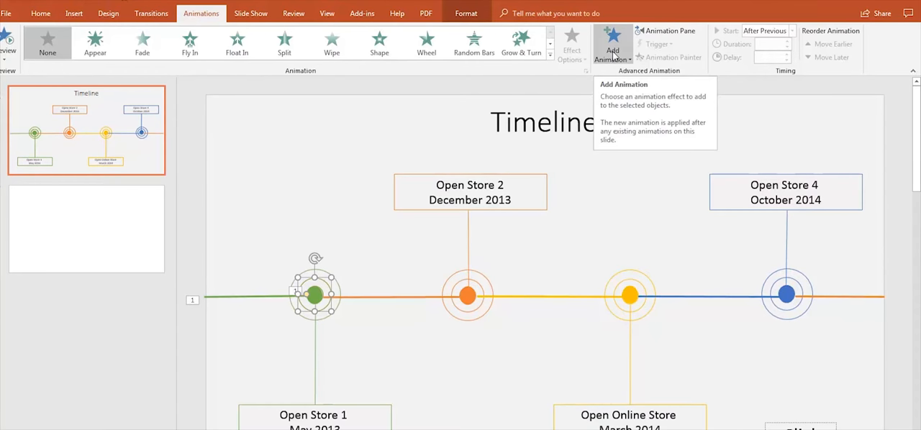
# Add Zoom entrances to the green marker's circles, each starting After Previous.
pyautogui.click(613, 47)
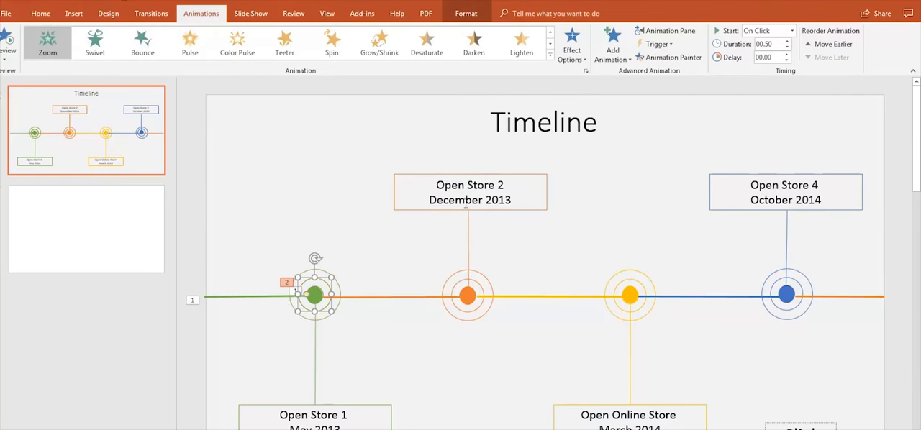
pyautogui.click(791, 30)
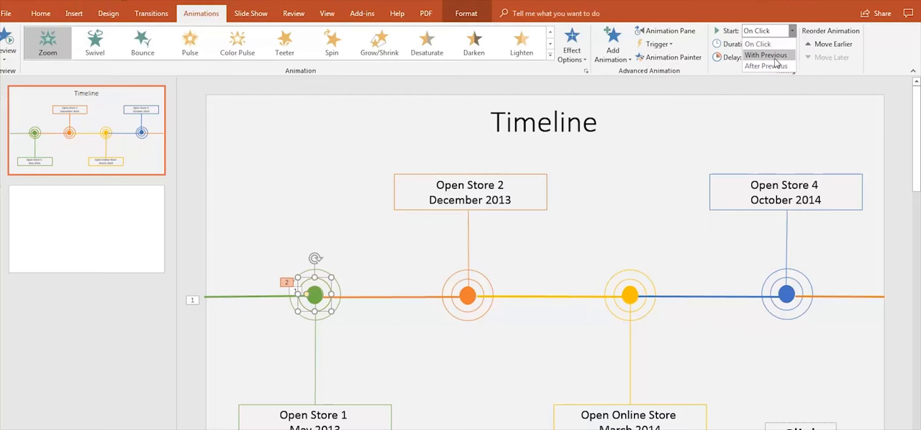
pyautogui.click(767, 65)
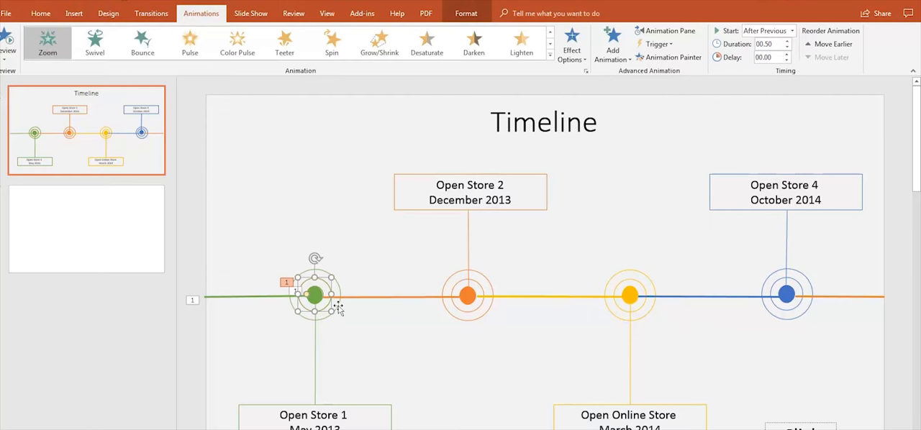
pyautogui.click(792, 31)
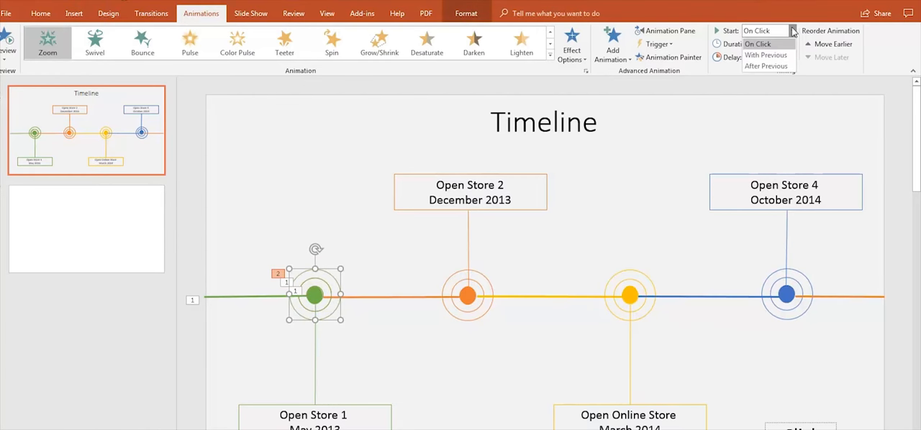
pyautogui.moveTo(766, 65)
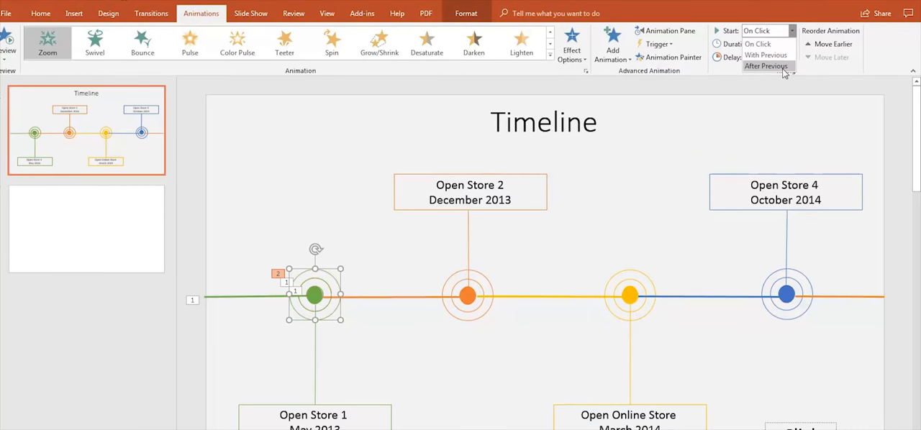
pyautogui.click(766, 66)
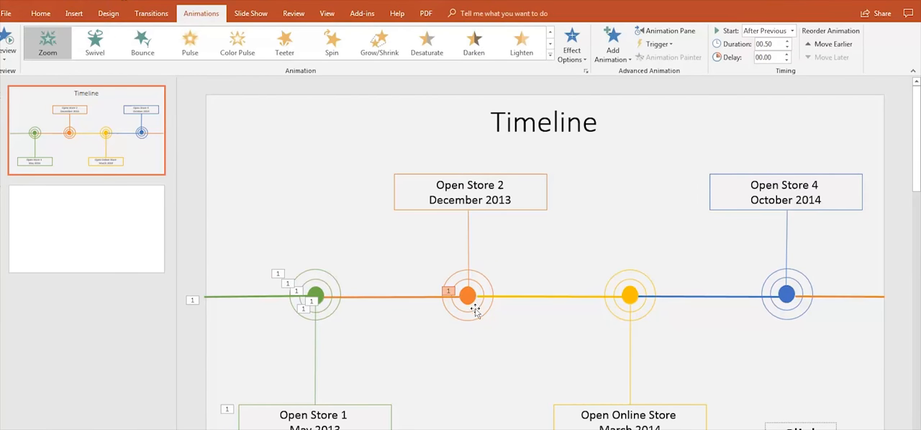
# Animate the orange marker and remaining lines and boxes with After Previous timing.
pyautogui.click(468, 295)
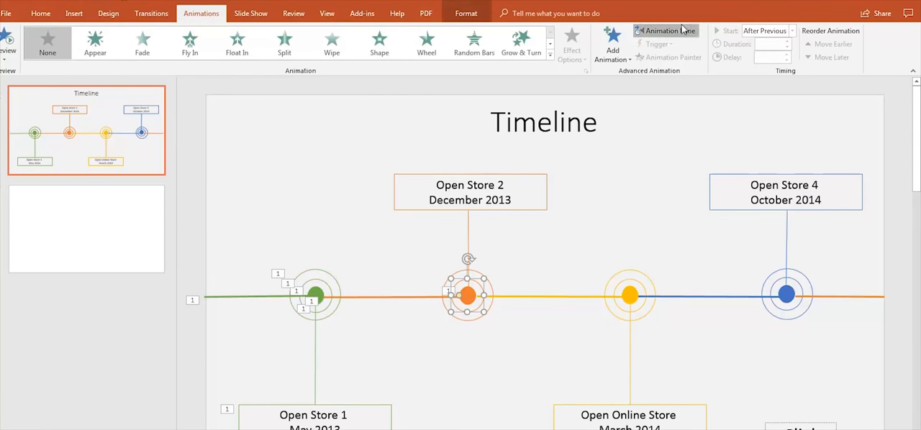
pyautogui.click(665, 30)
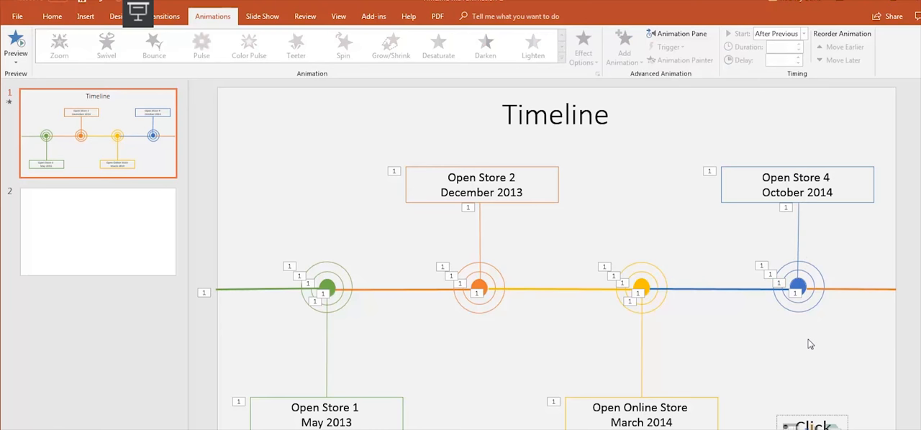
pyautogui.moveTo(152, 31)
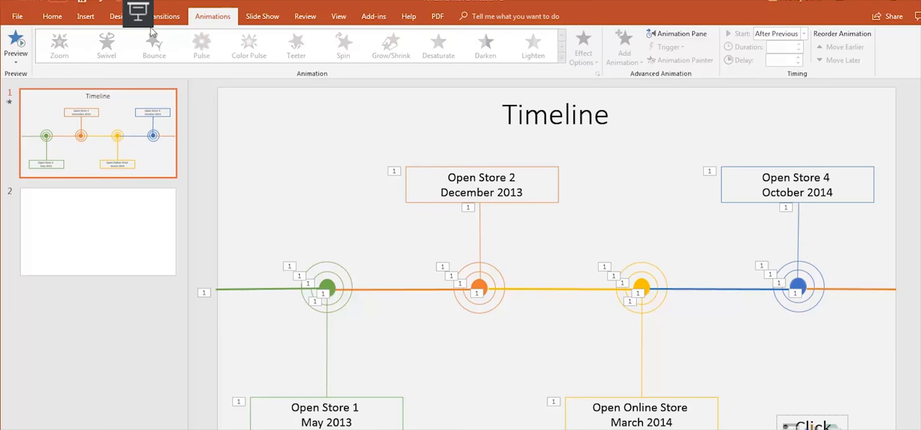